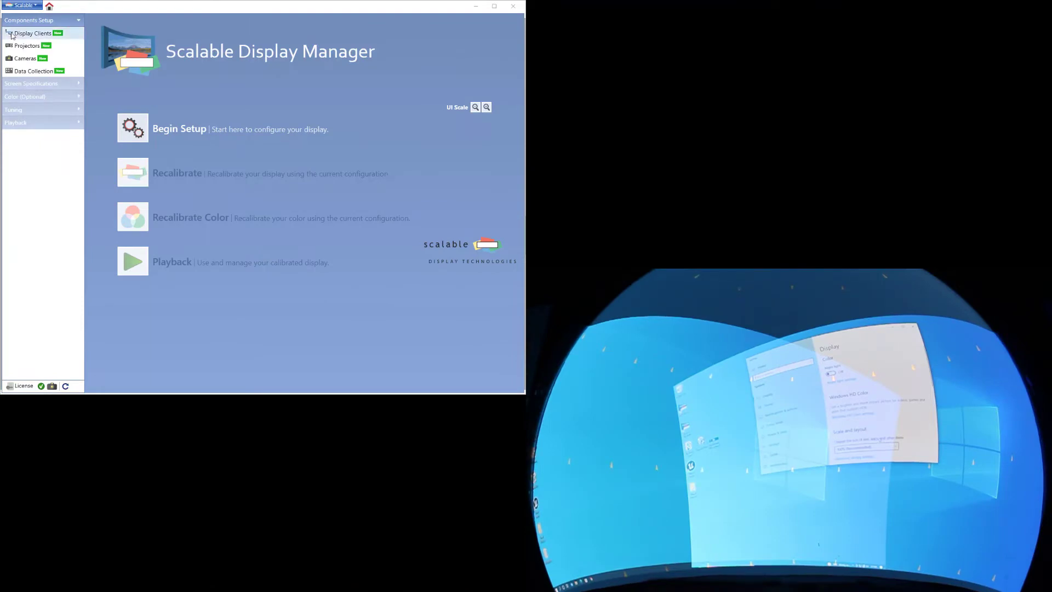
mouse_move(186, 87)
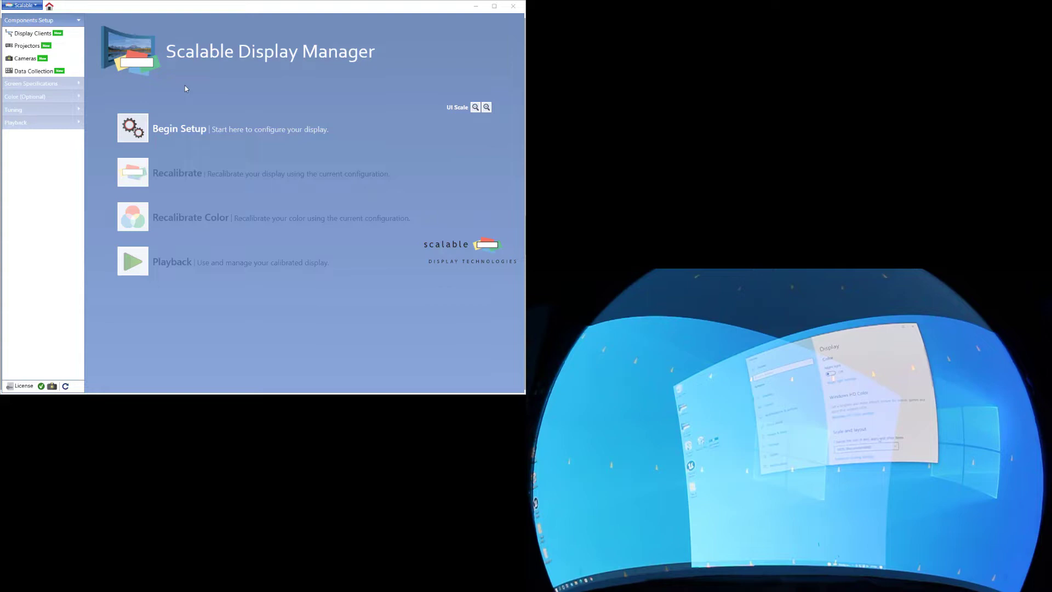
mouse_move(33, 33)
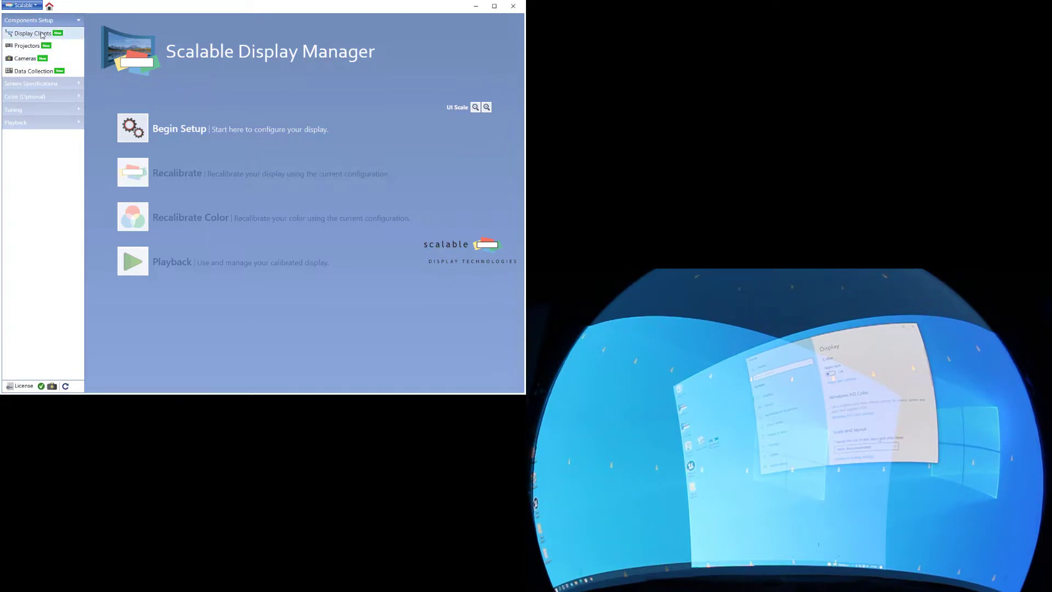
Open the Display Clients page under Components Setup
left_click(33, 33)
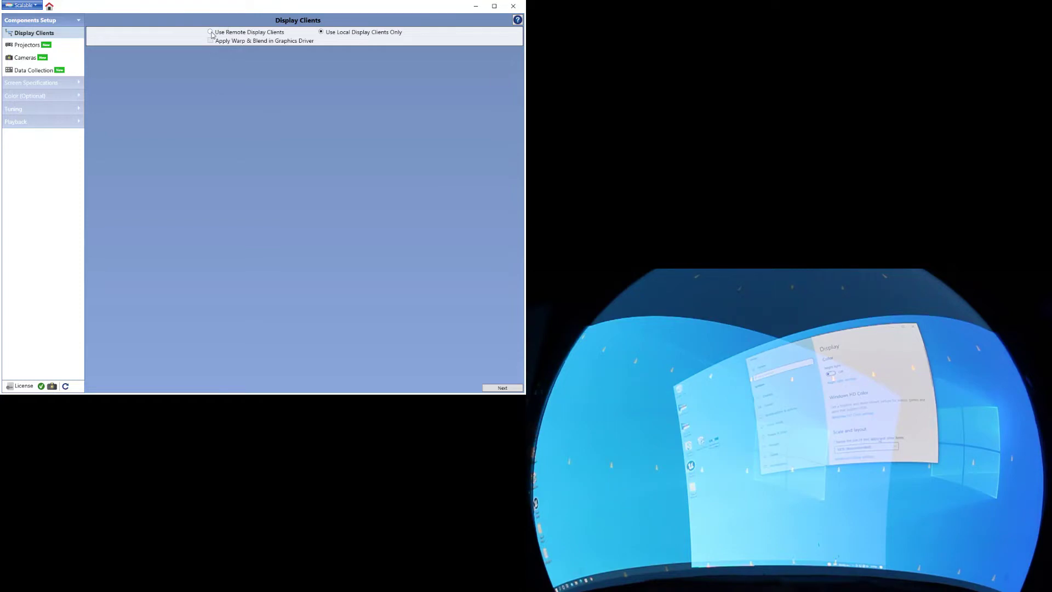
Use remote display clients 192.168.6.140 and 192.168.6.175, then proceed to projector setup
left_click(210, 32)
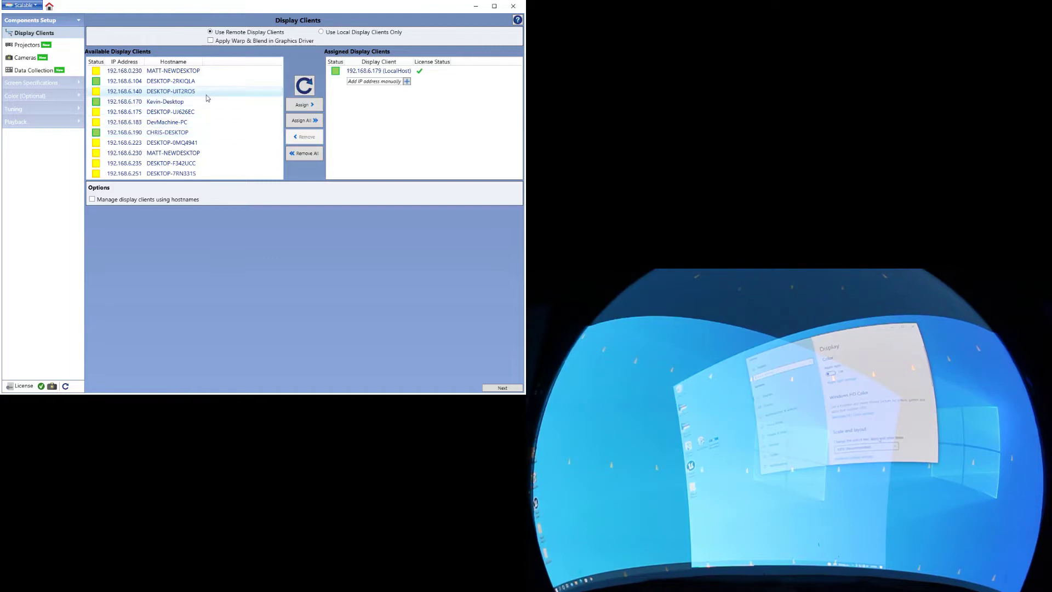
left_click(303, 104)
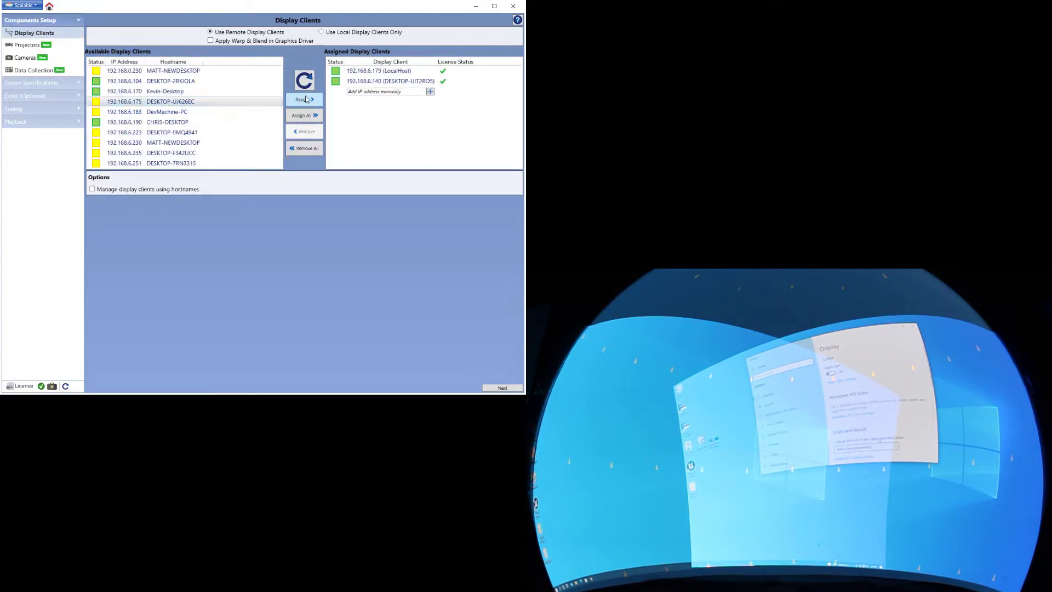
left_click(304, 86)
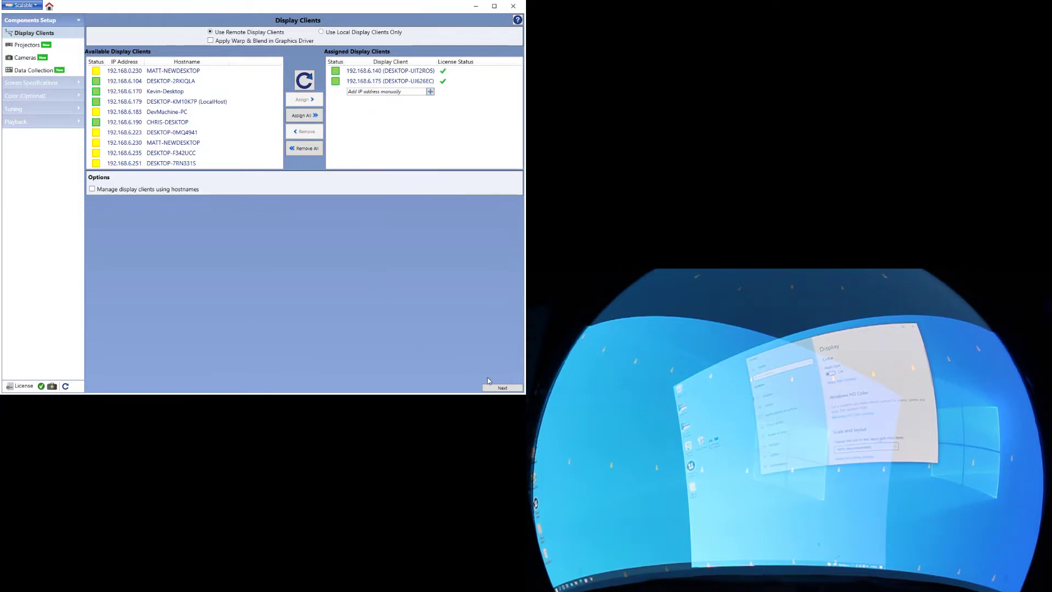
left_click(502, 388)
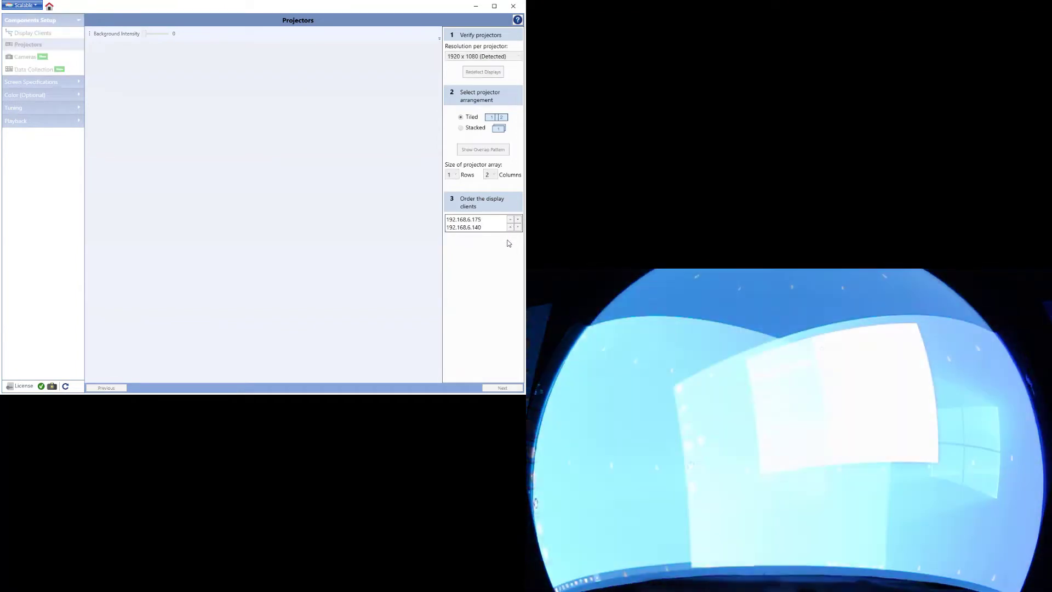
Keep the Tiled 1×2 projector arrangement and continue to camera setup
left_click(482, 71)
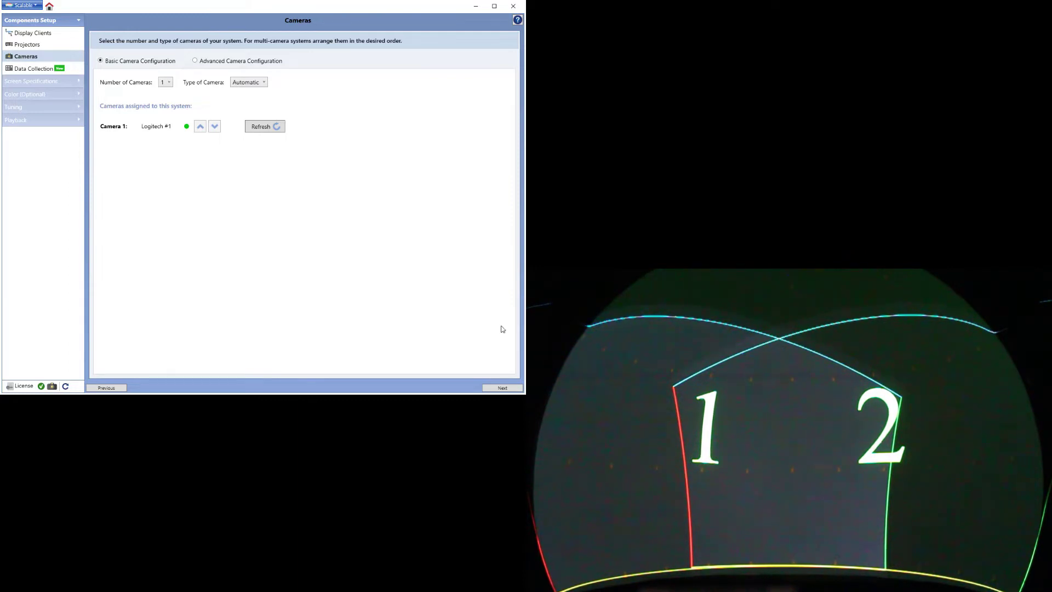
Raise camera exposure near maximum, lower gain to 20, and begin data collection
left_click(502, 387)
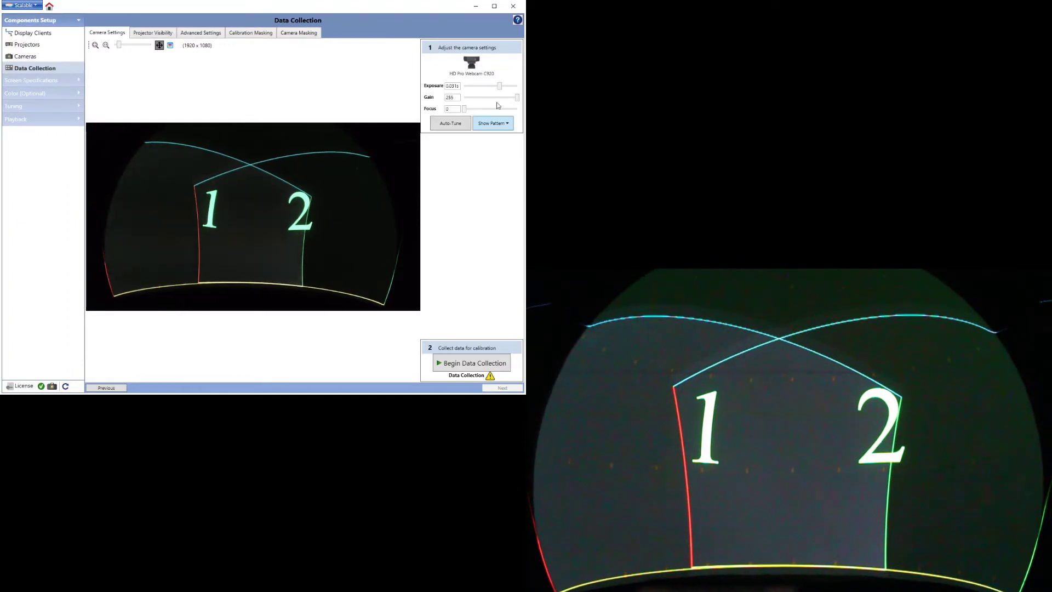
left_click_drag(500, 86, 511, 86)
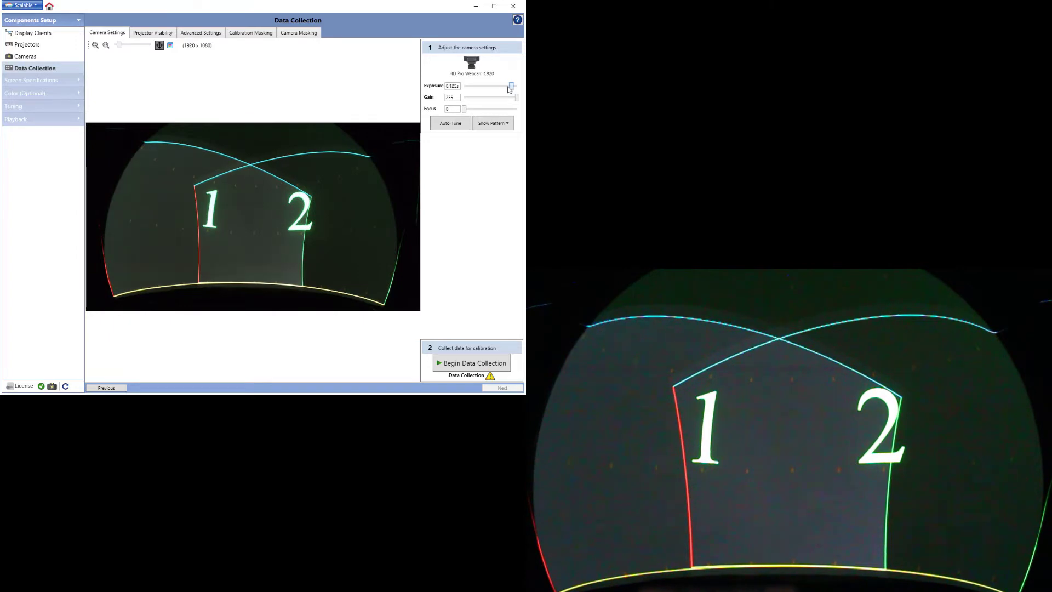
left_click_drag(517, 97, 467, 97)
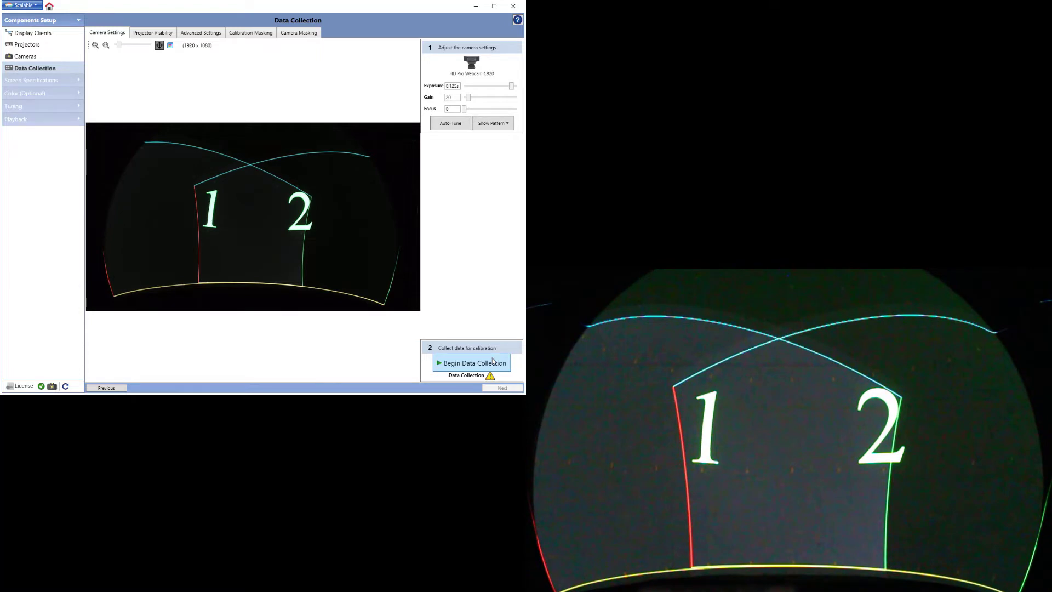
mouse_move(472, 362)
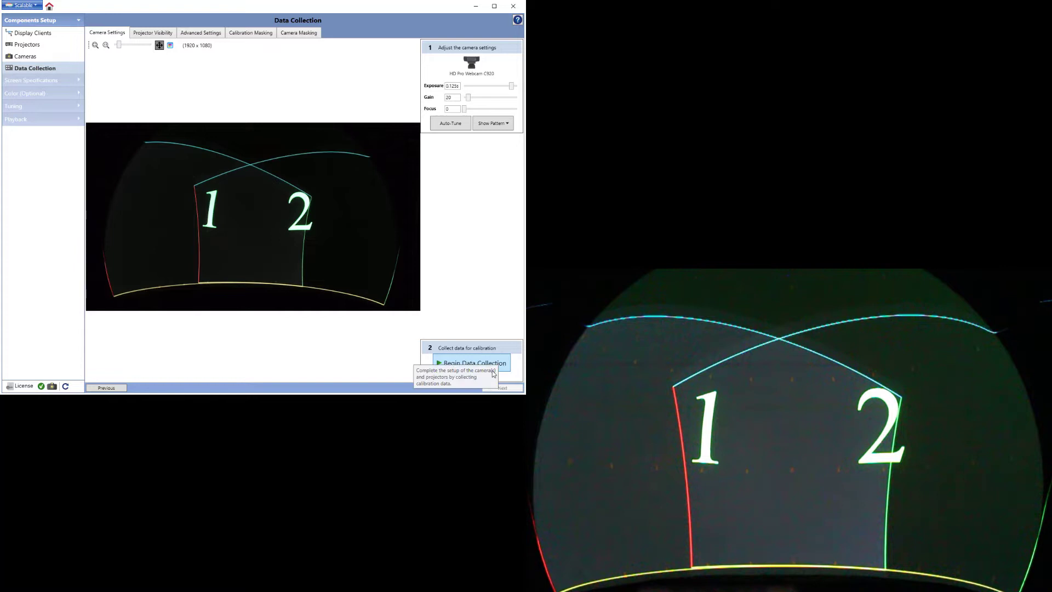
left_click(473, 362)
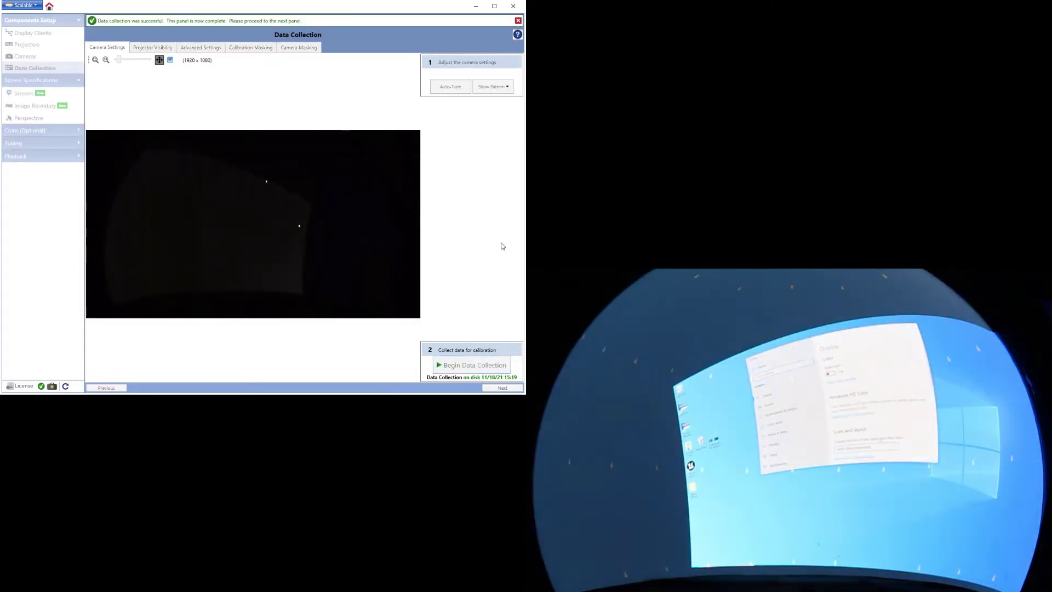
After data collection succeeds, continue to the Screens geometry page
left_click(474, 364)
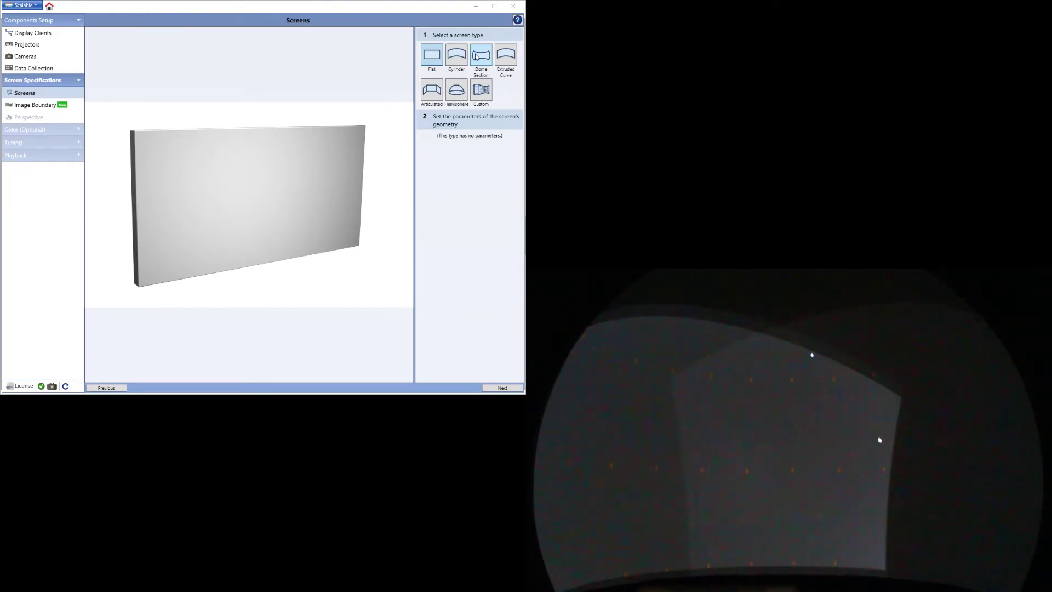
Make the screen a dome section with 30° top and bottom angles
left_click(481, 55)
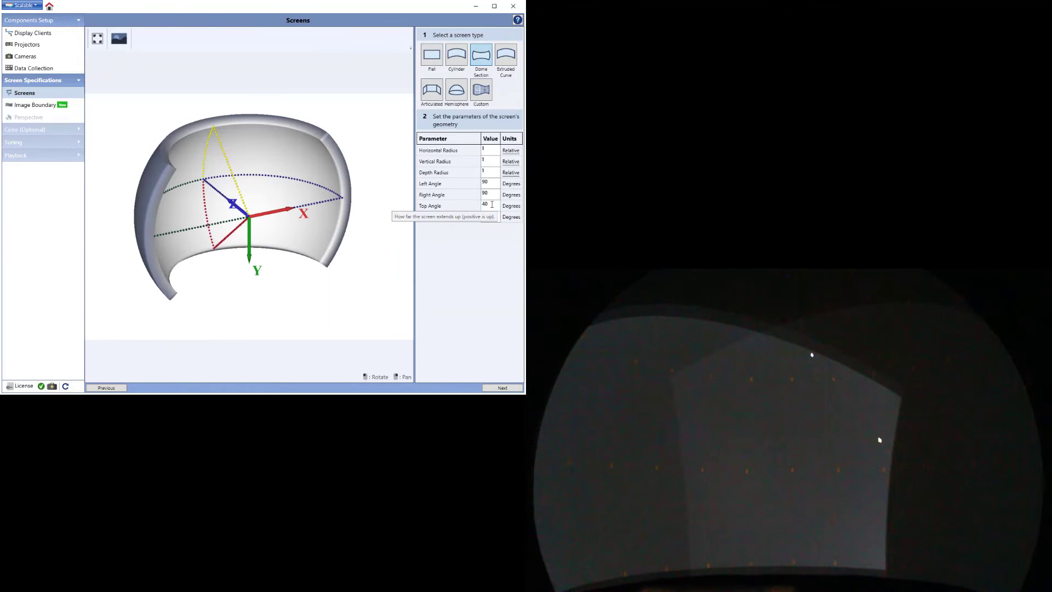
type("30")
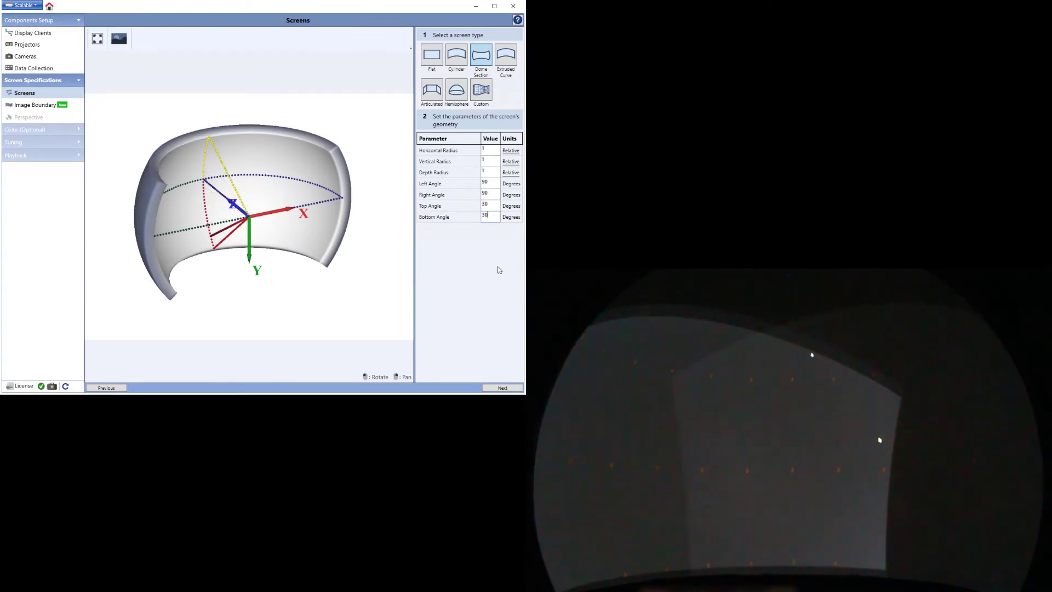
left_click(36, 105)
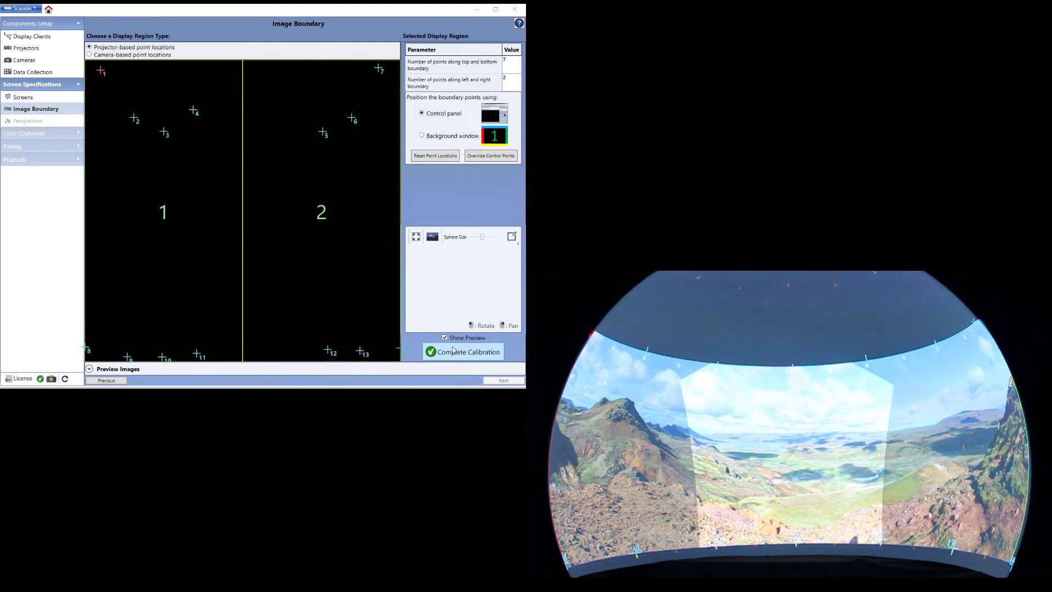
Complete the calibration from the Image Boundary page
left_click(463, 351)
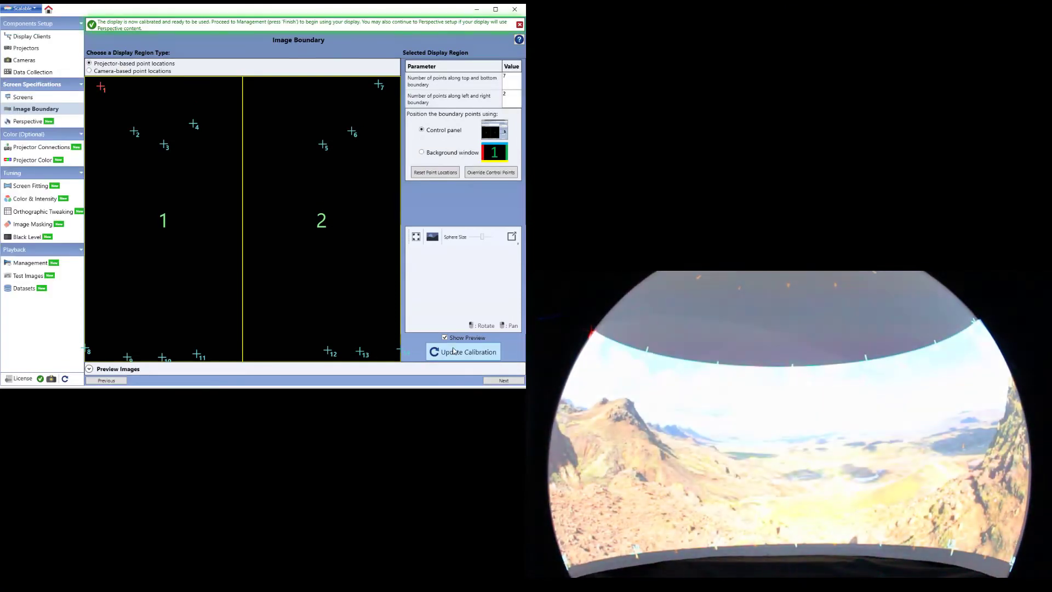
mouse_move(463, 350)
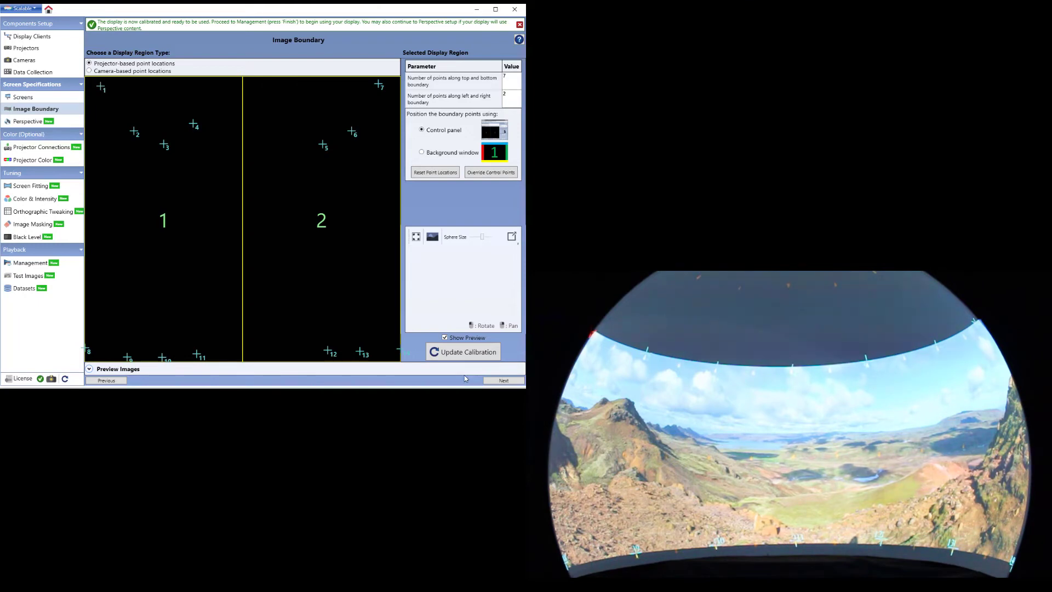
Add Eyepoint 1 with per-projector frusta and update the calibration
left_click(28, 121)
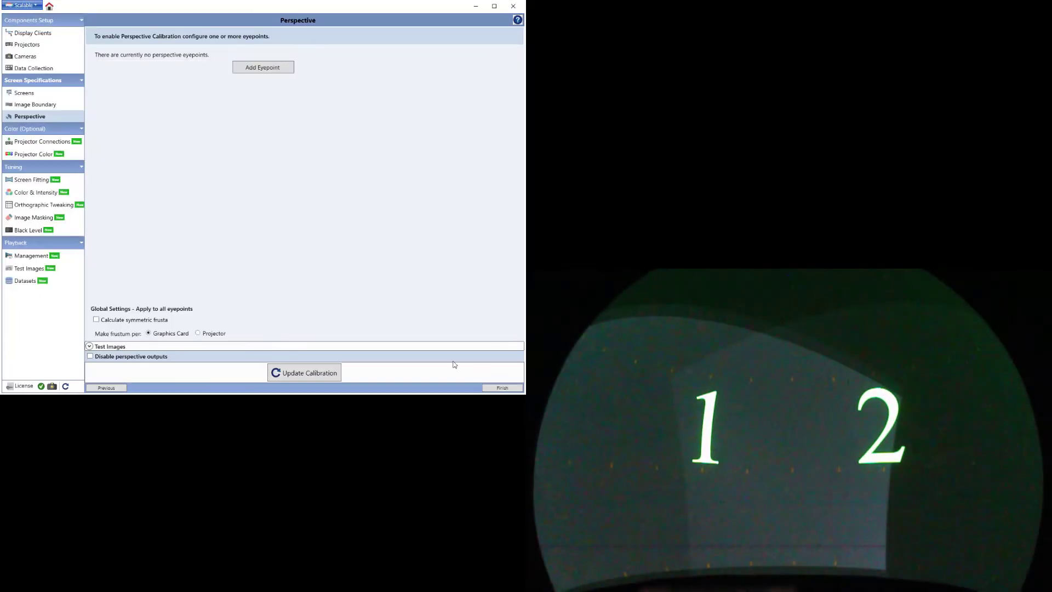
left_click(263, 67)
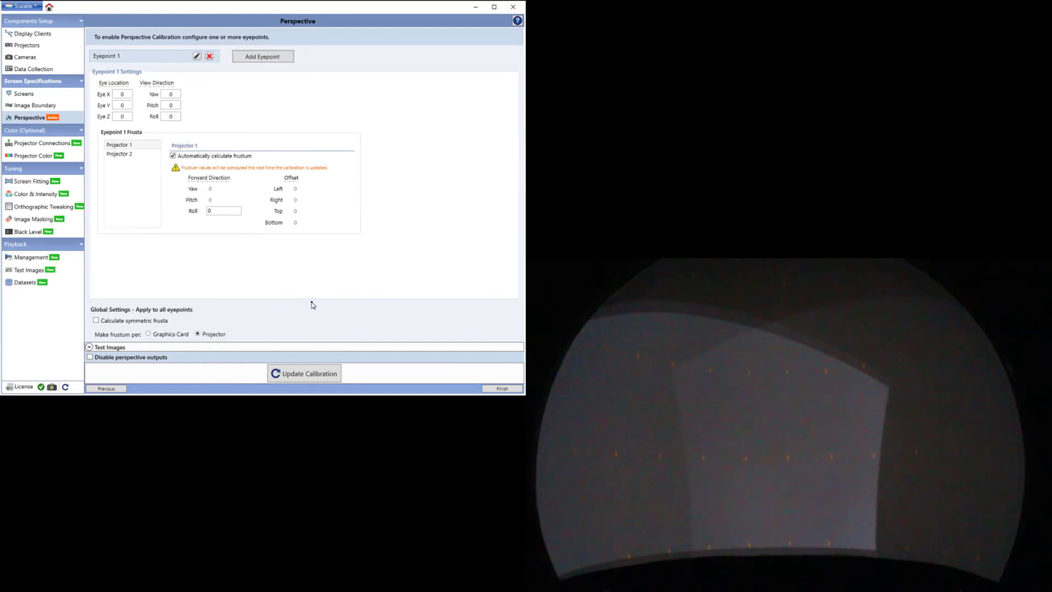
left_click(304, 373)
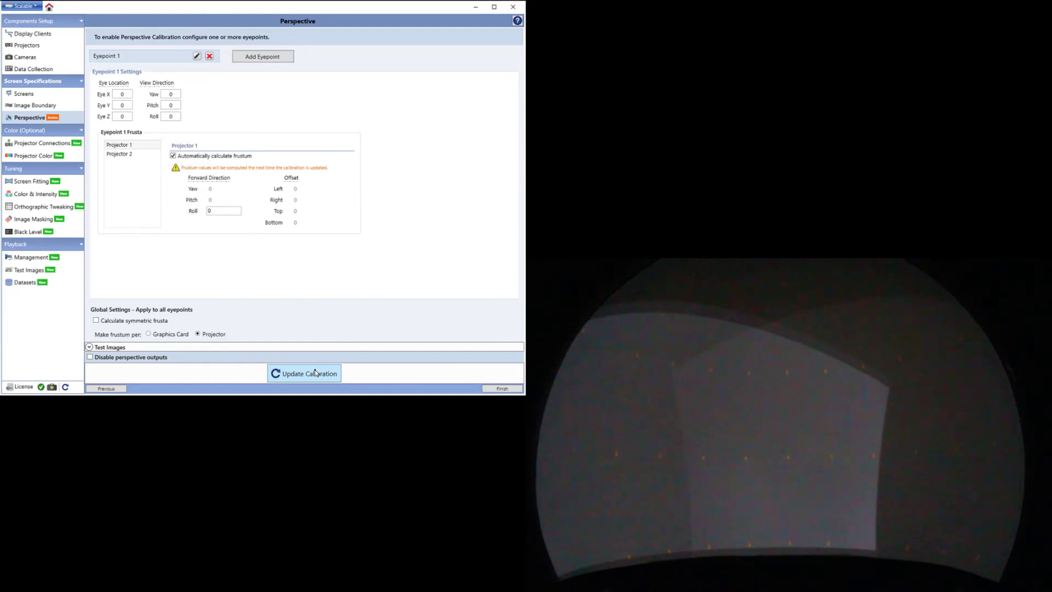
left_click(304, 373)
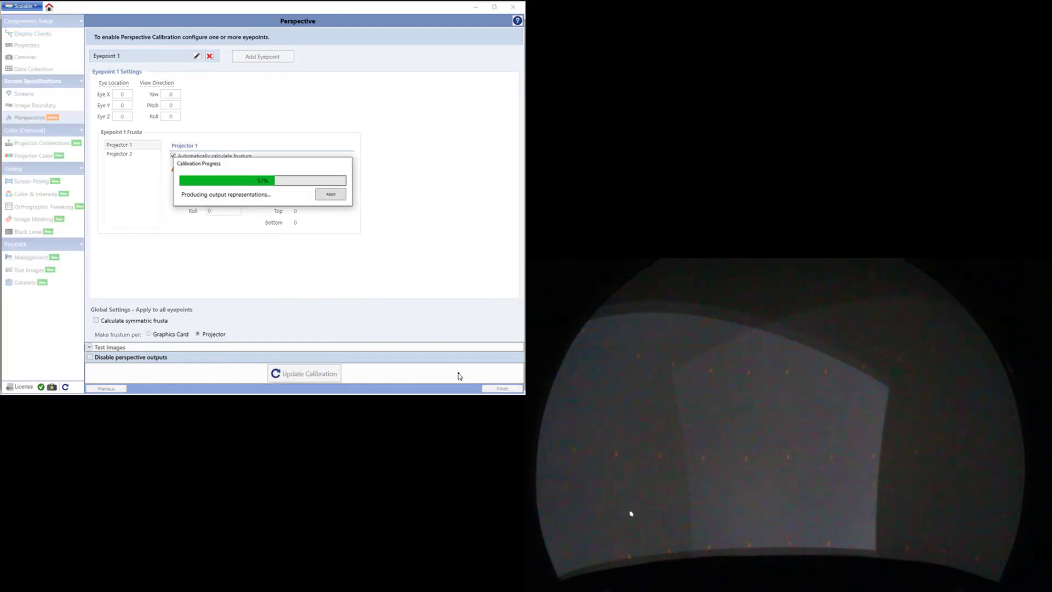